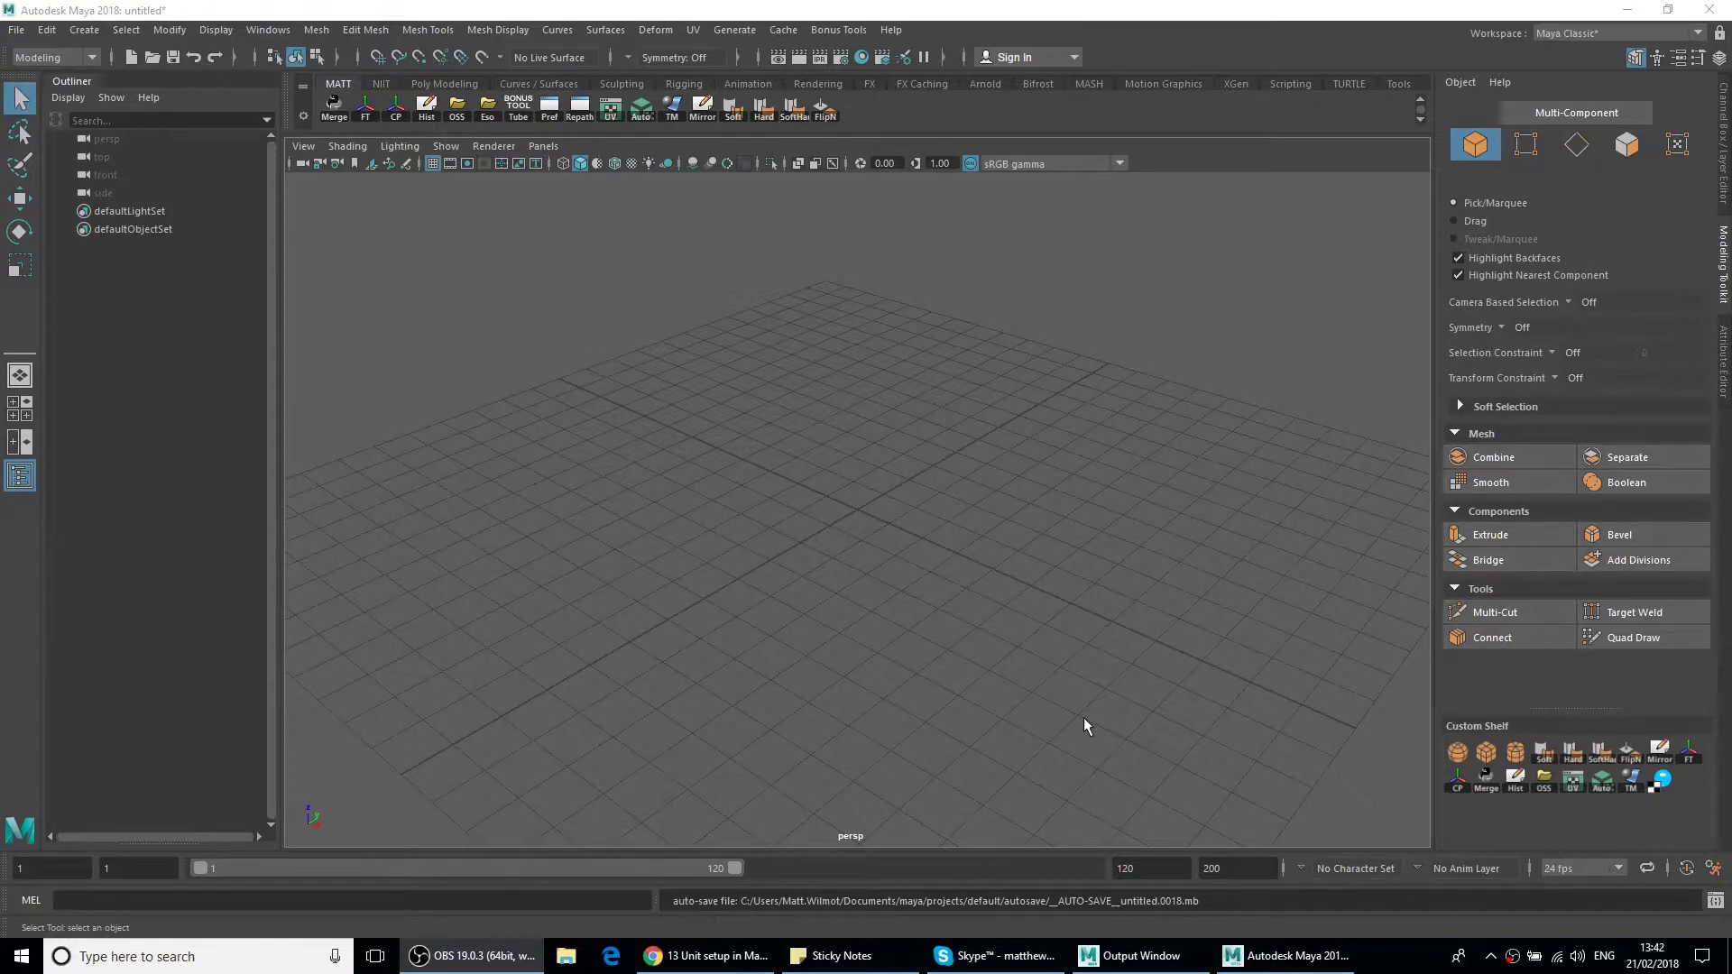
Step: Bring up Maya's Preferences window from the Windows menu
left_click(267, 30)
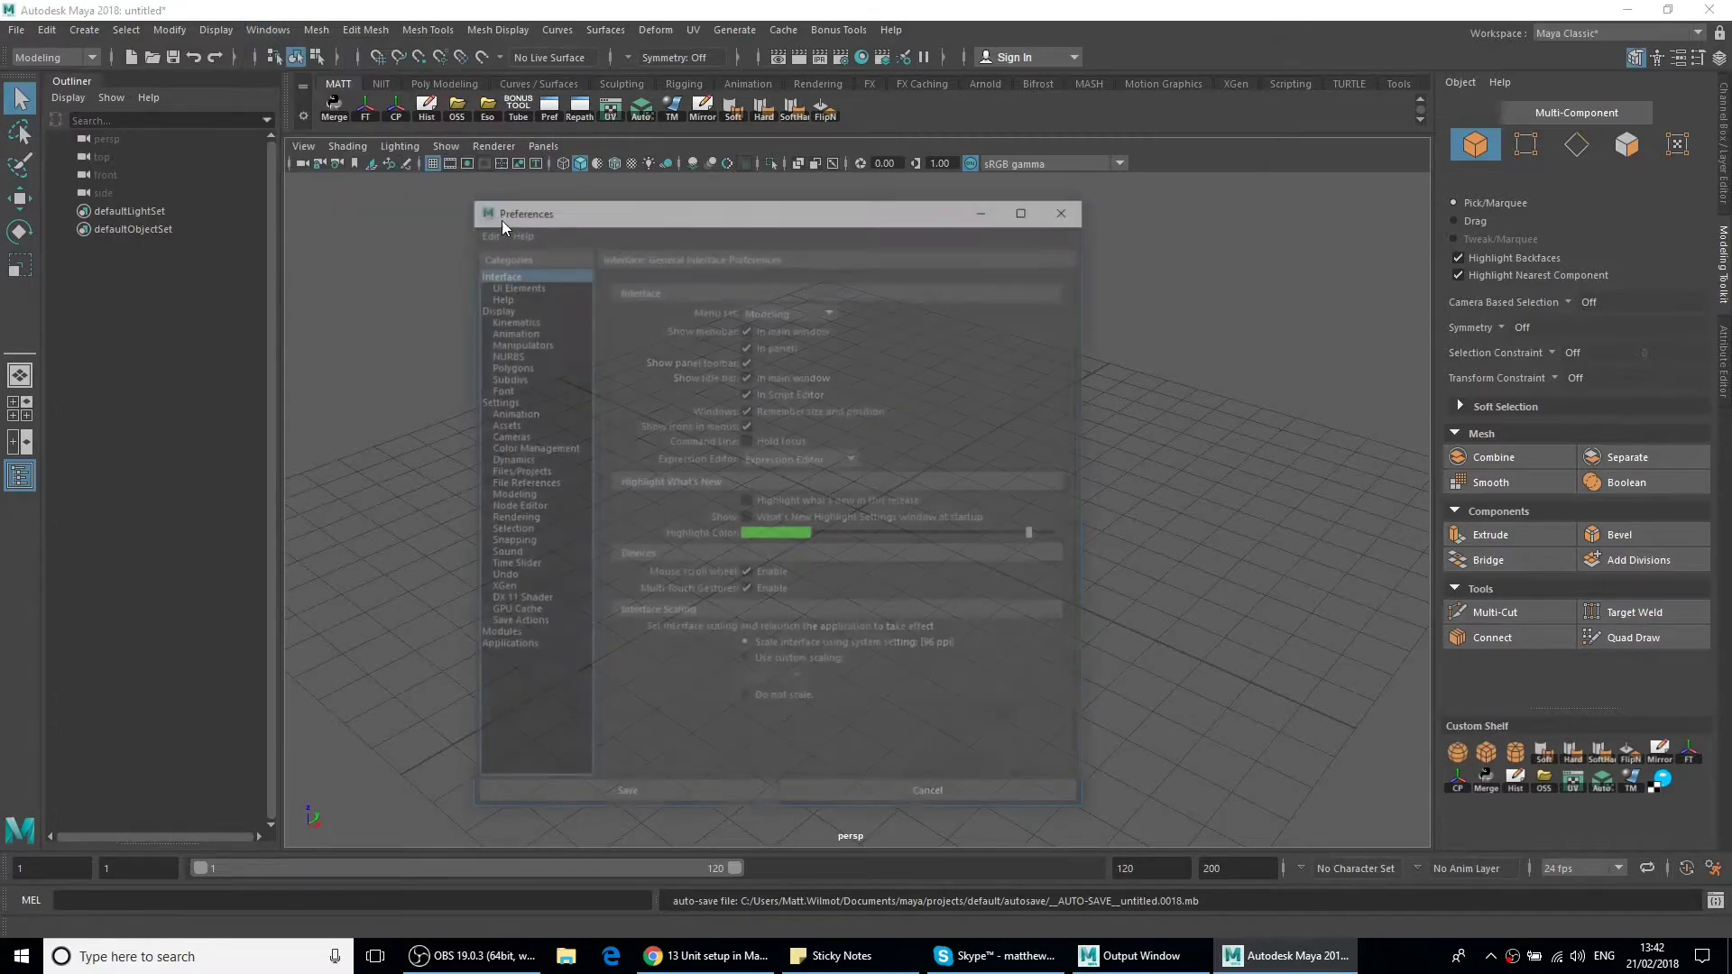
Step: Set the scene's linear working unit to centimeter in the Settings category
left_click(494, 400)
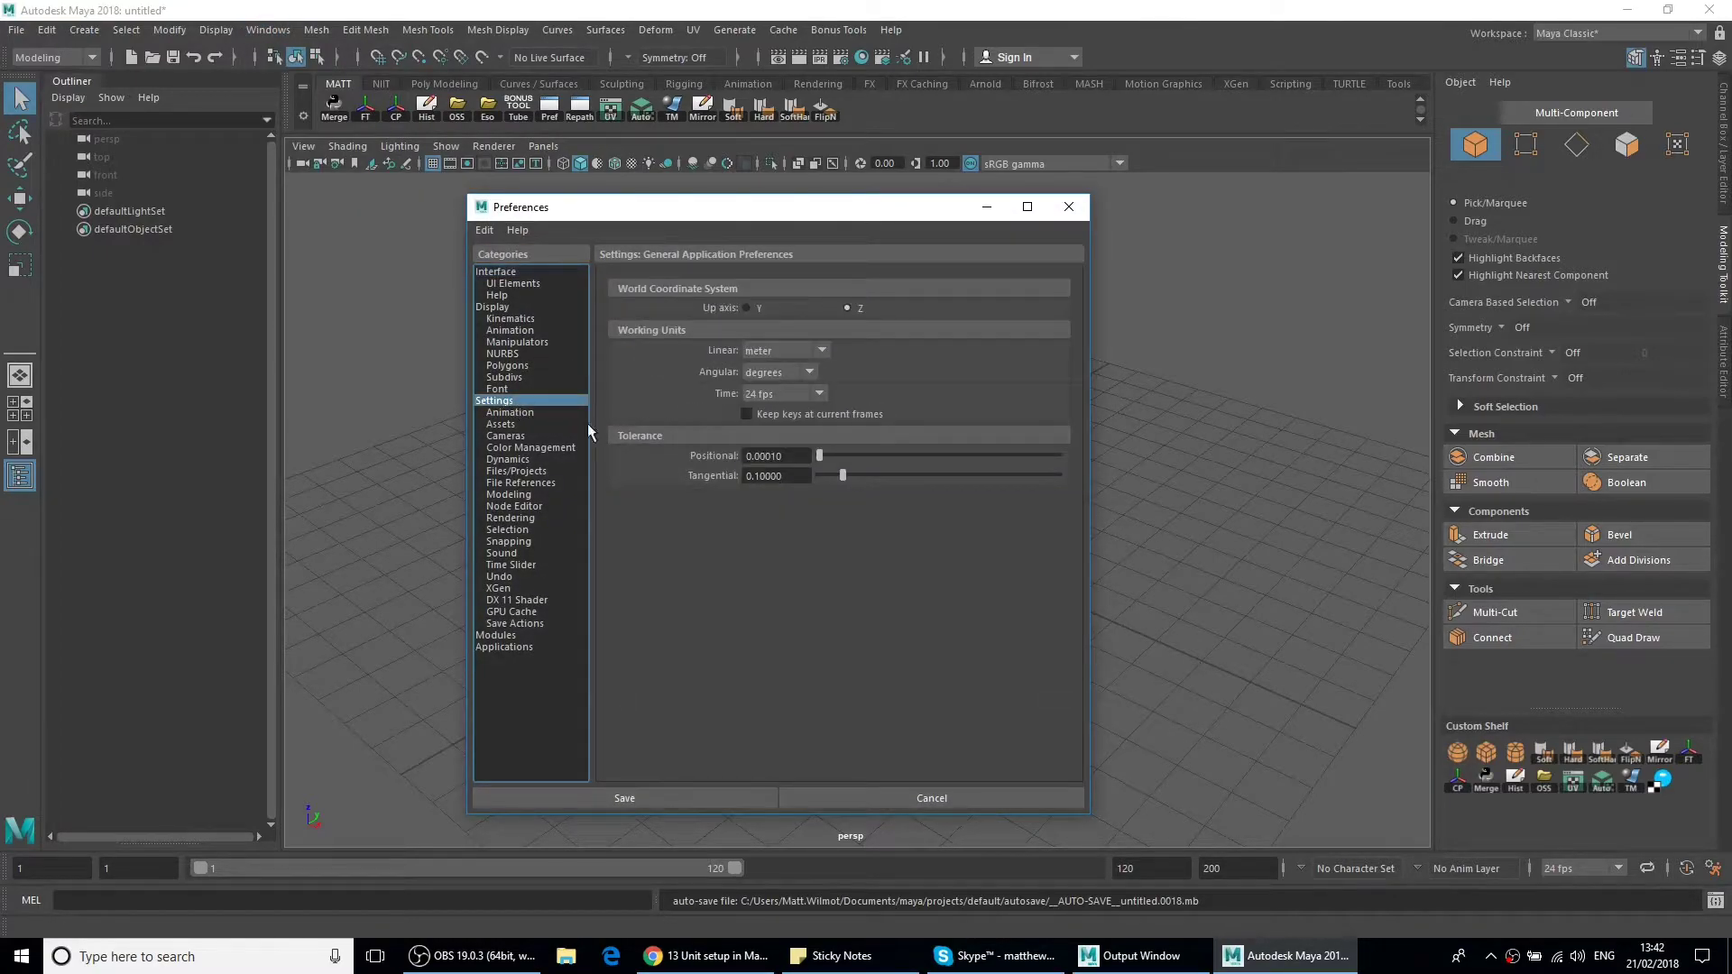
left_click(819, 350)
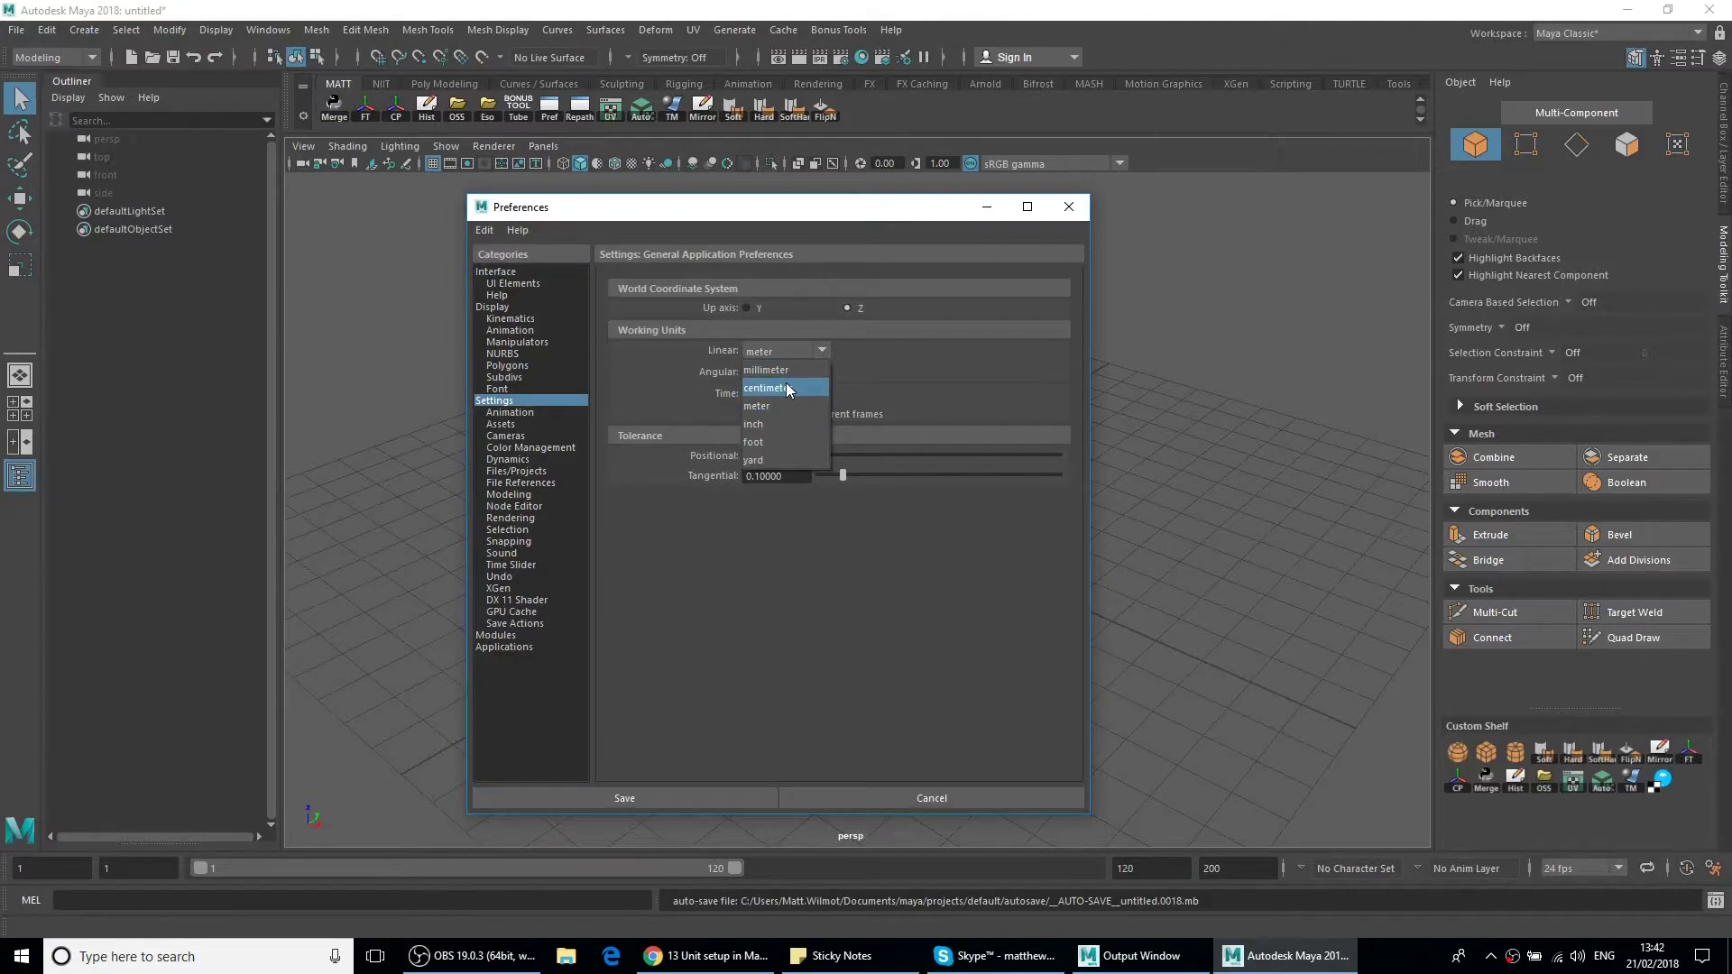
left_click(623, 797)
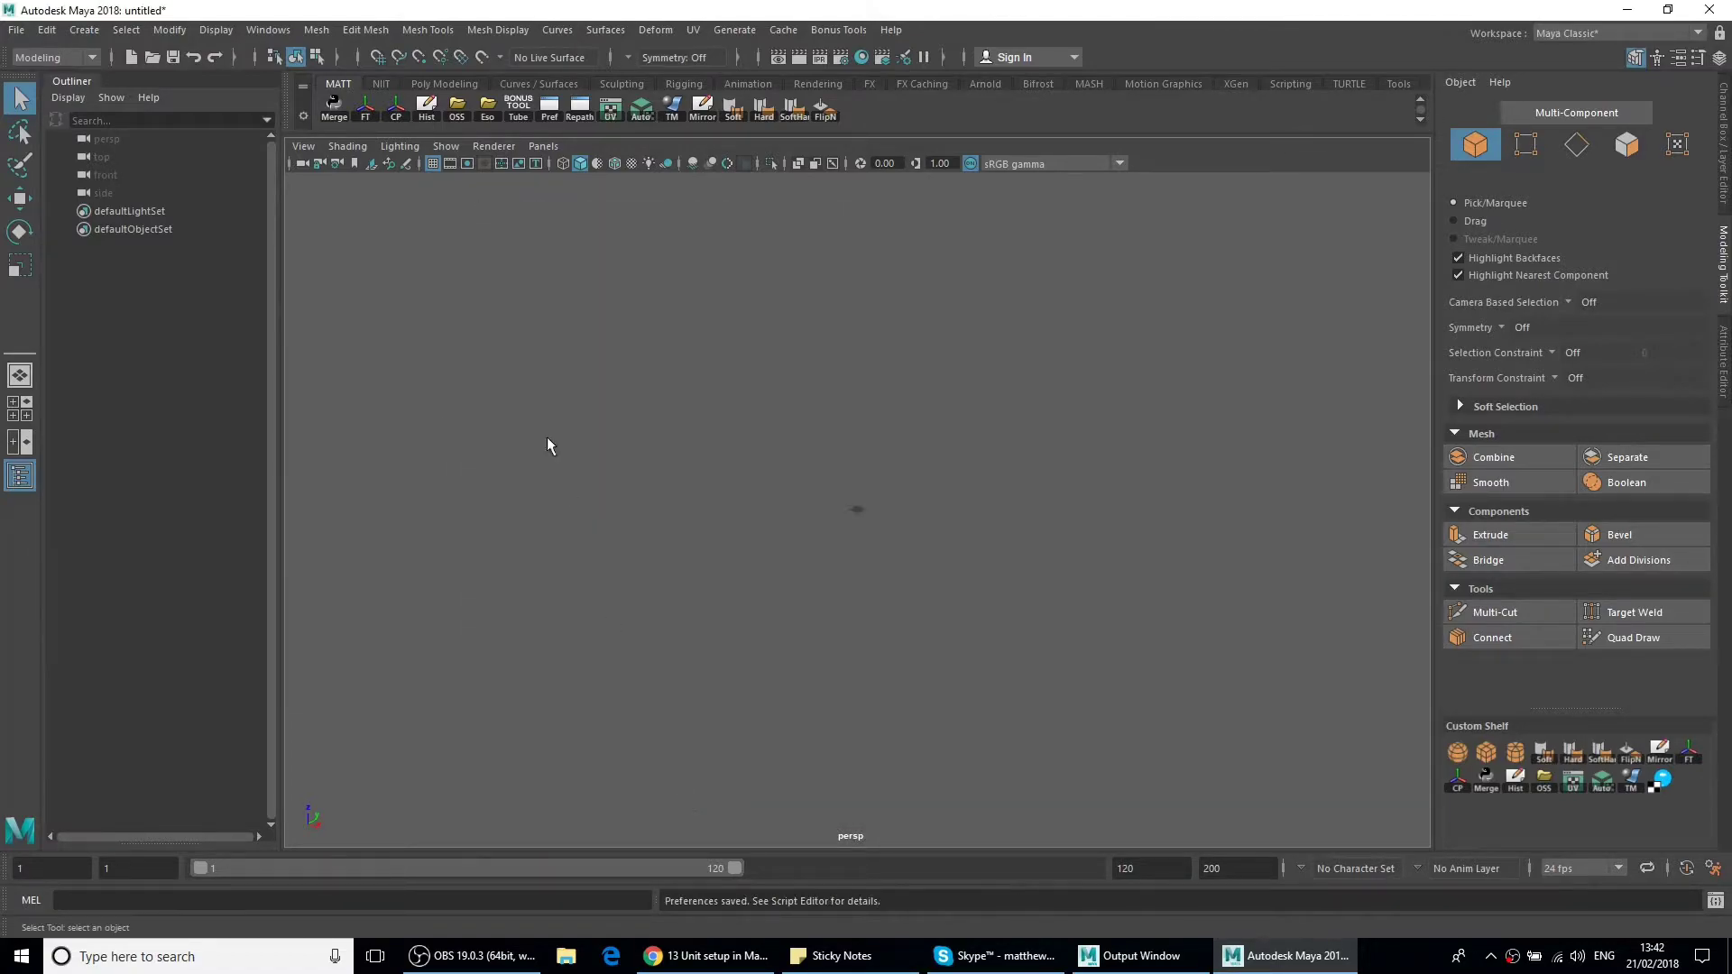
Step: Bring up the Grid Options via the Display menu's grid option box
left_click(214, 30)
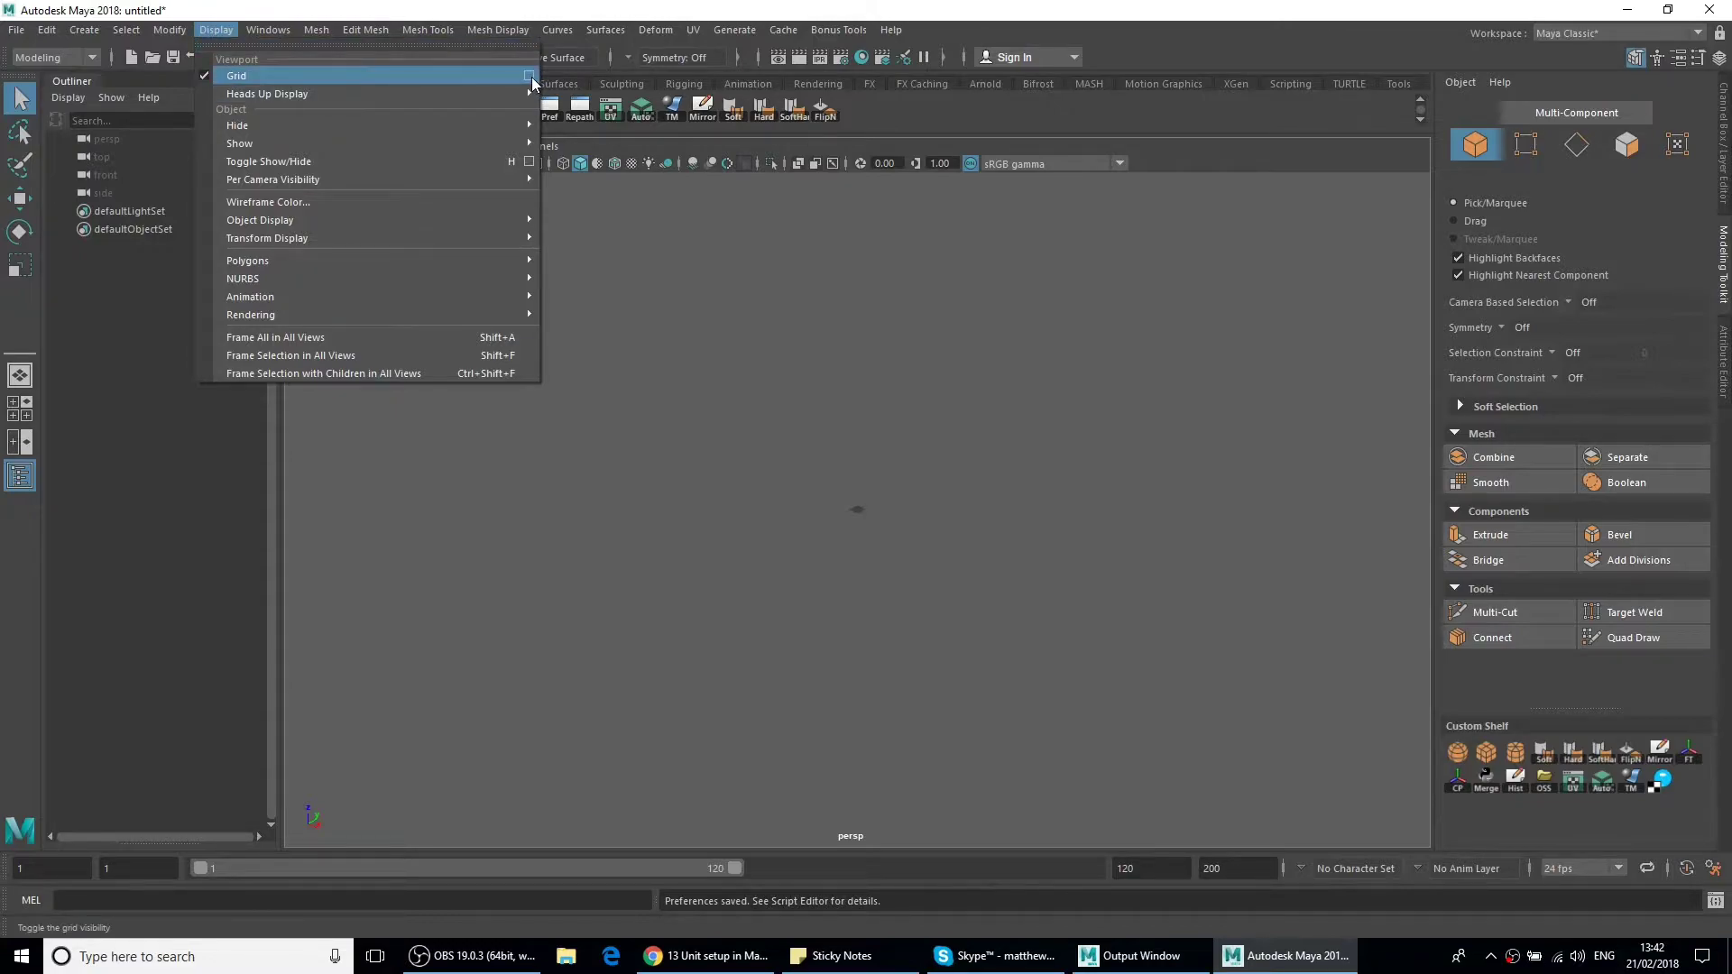
left_click(529, 76)
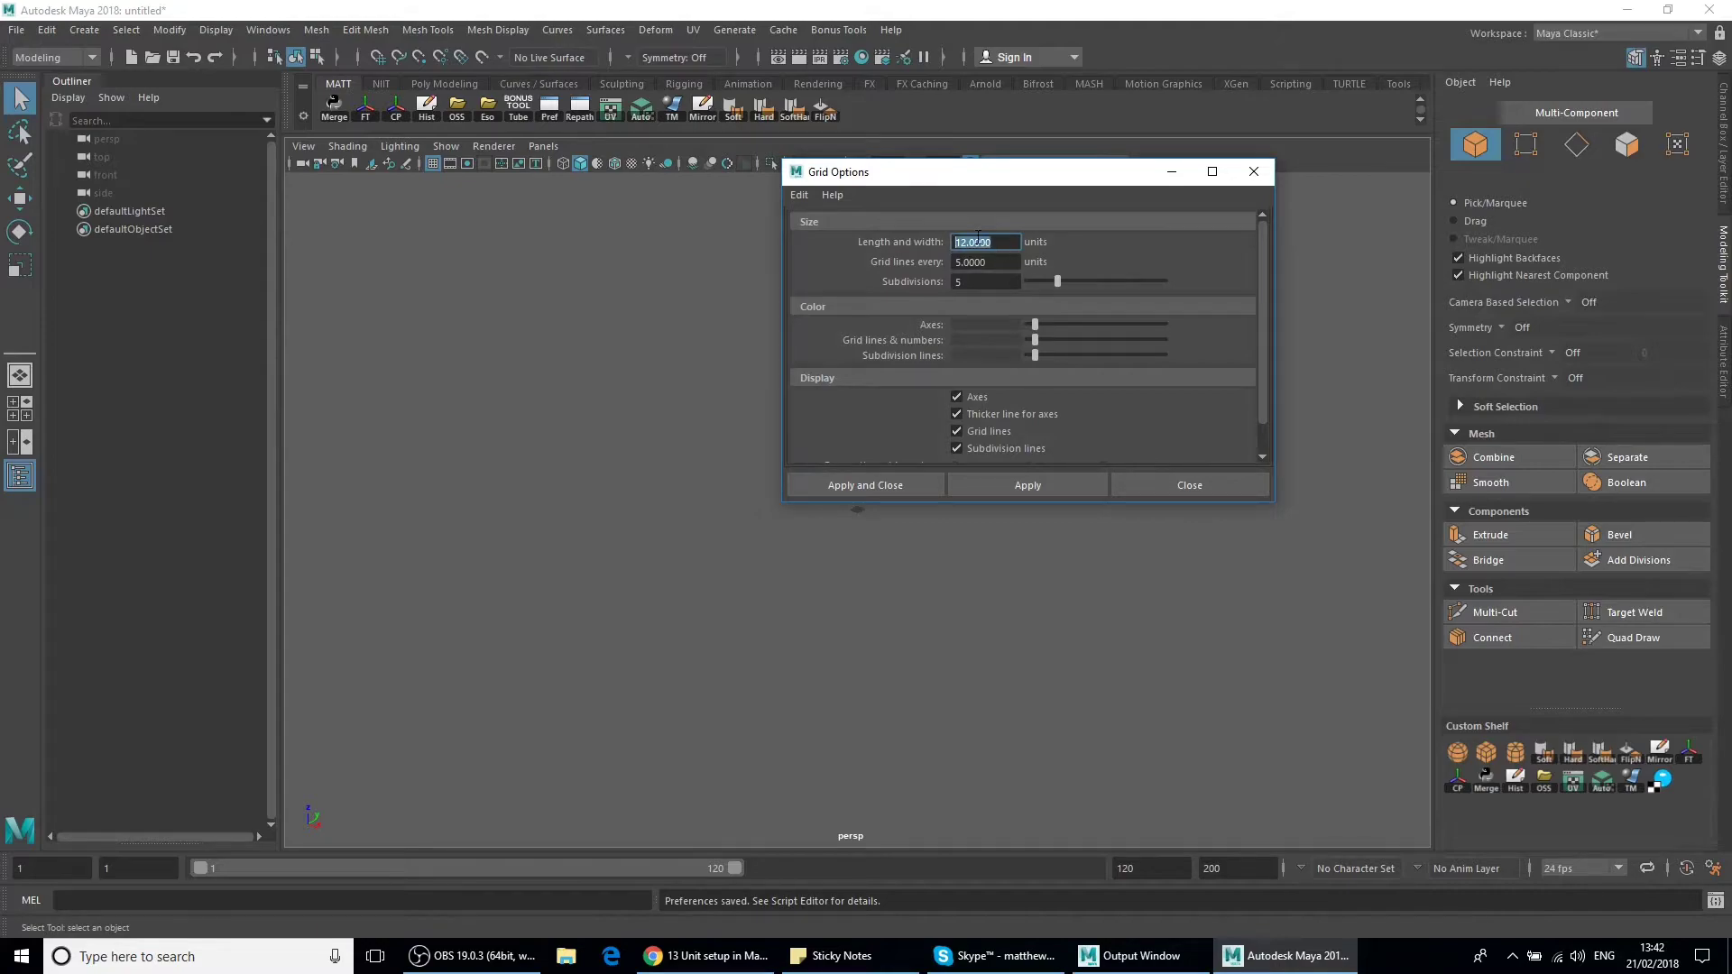
Step: Apply a grid of length/width 1000 with lines every 10 units and 1 subdivision
type("1000")
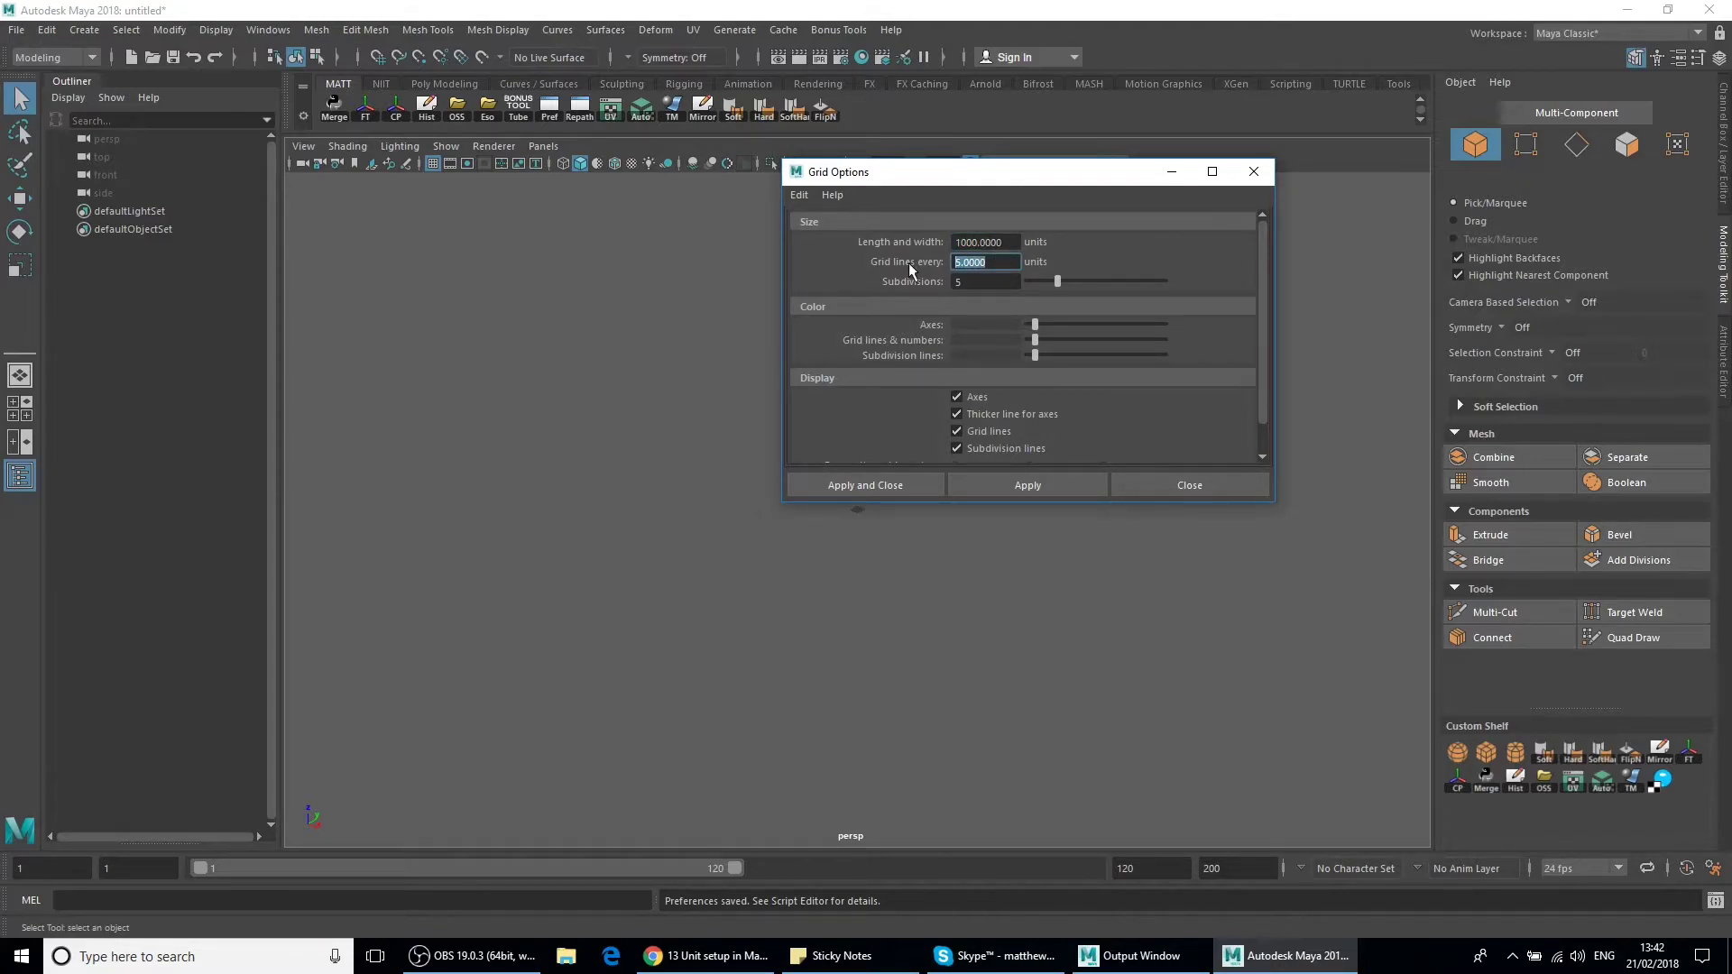
type("10")
left_click(986, 281)
type("1")
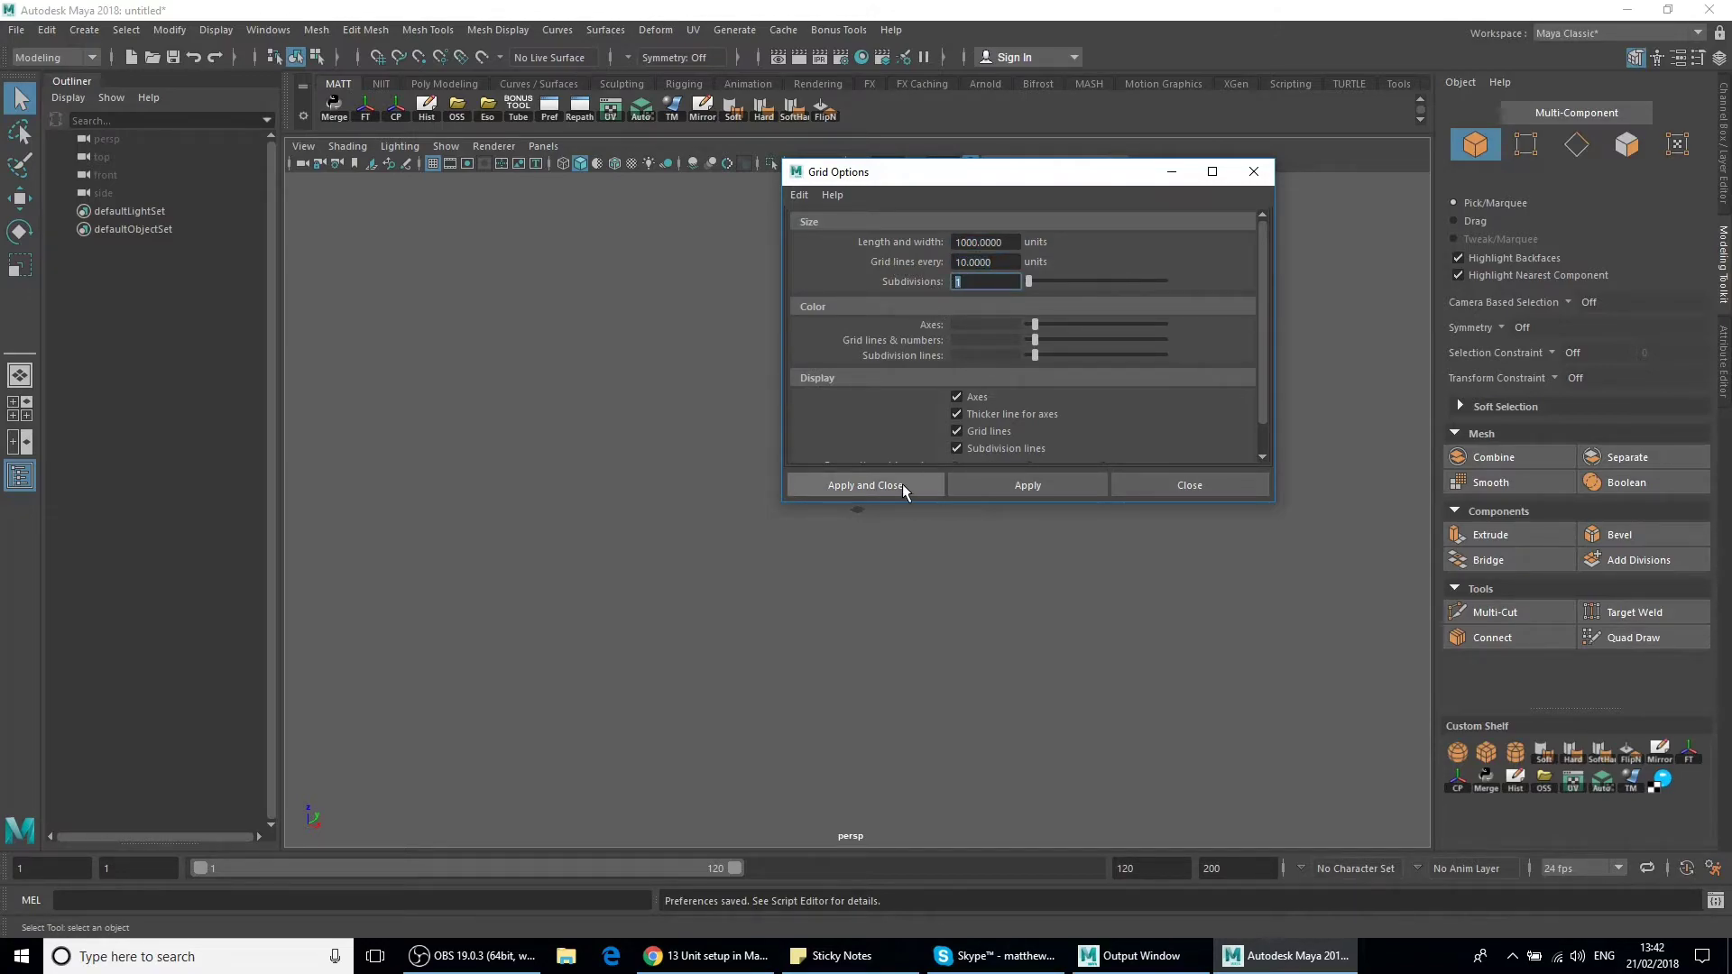
left_click(864, 486)
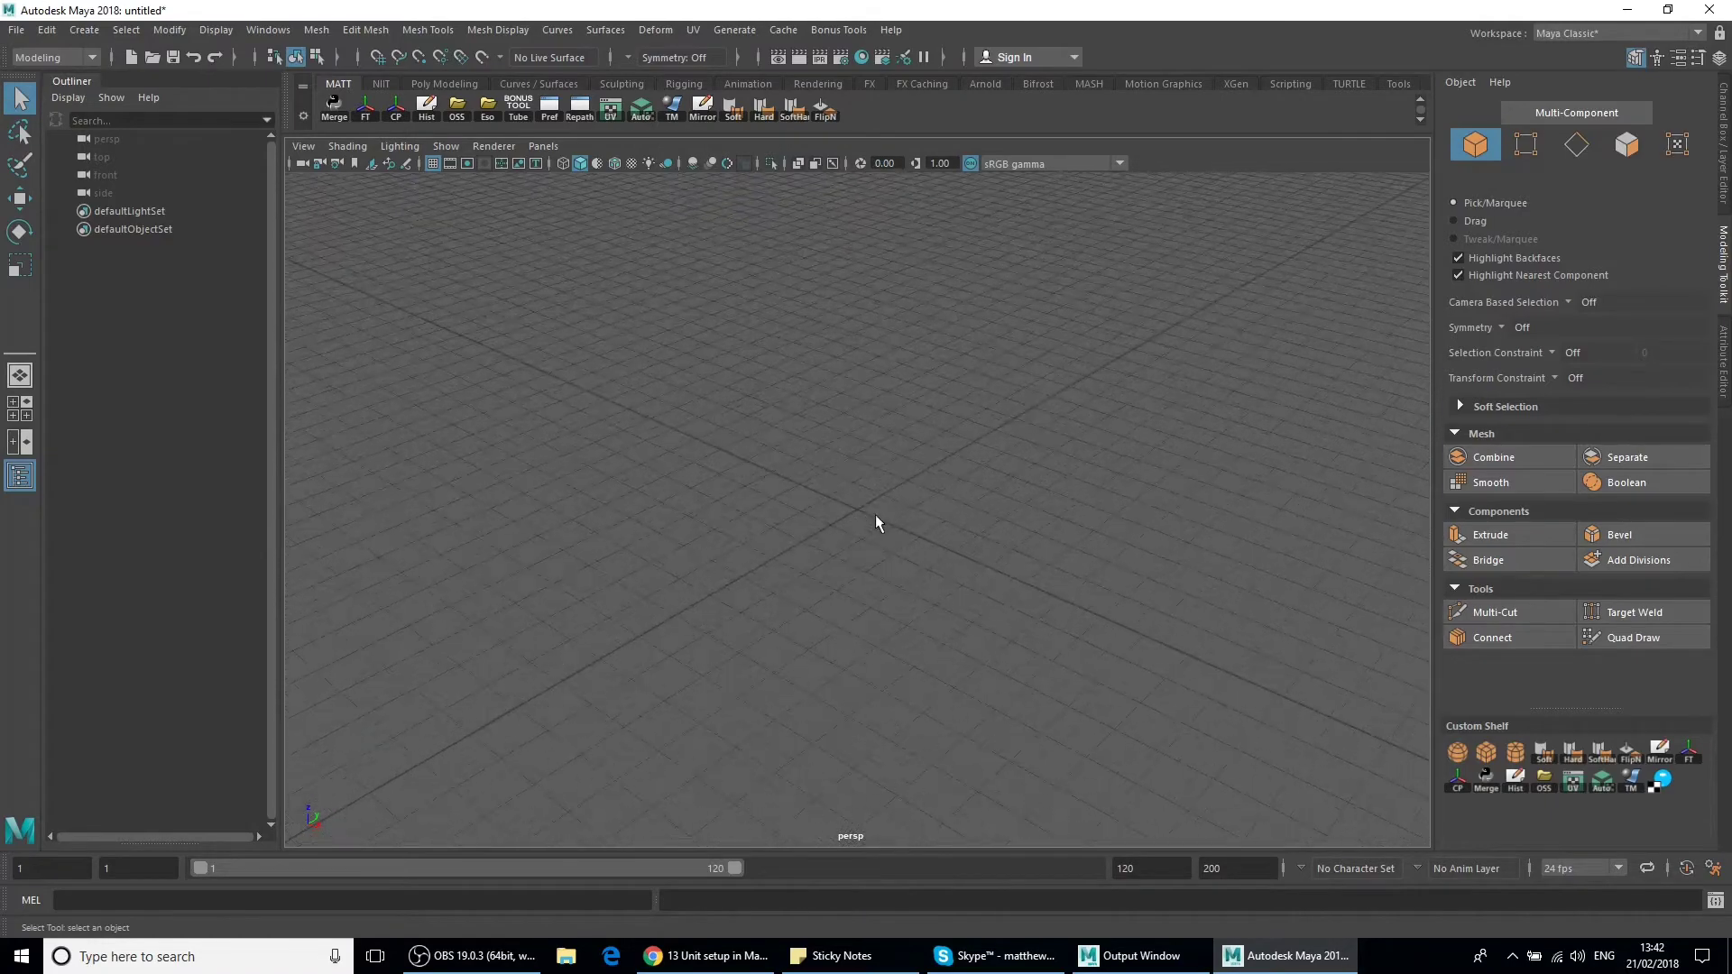